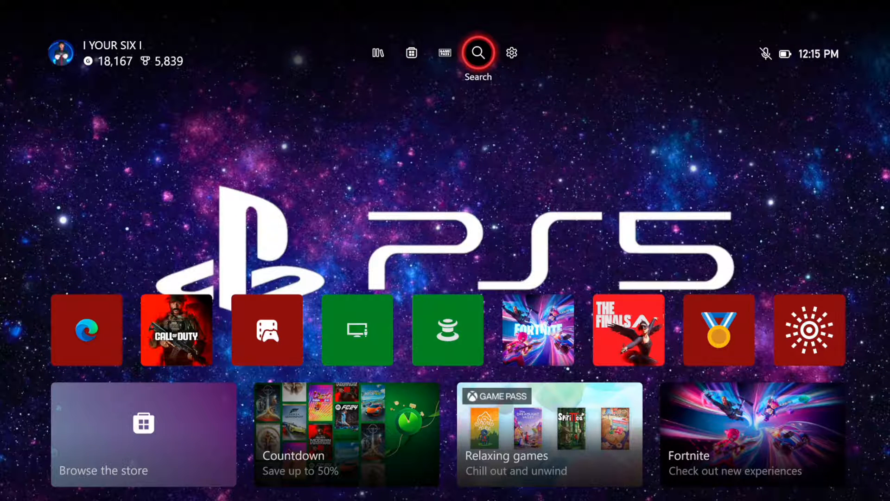
Step: Open console Settings from the gear on Home and reach Account
{"action": "left_click", "coordinate": [510, 52]}
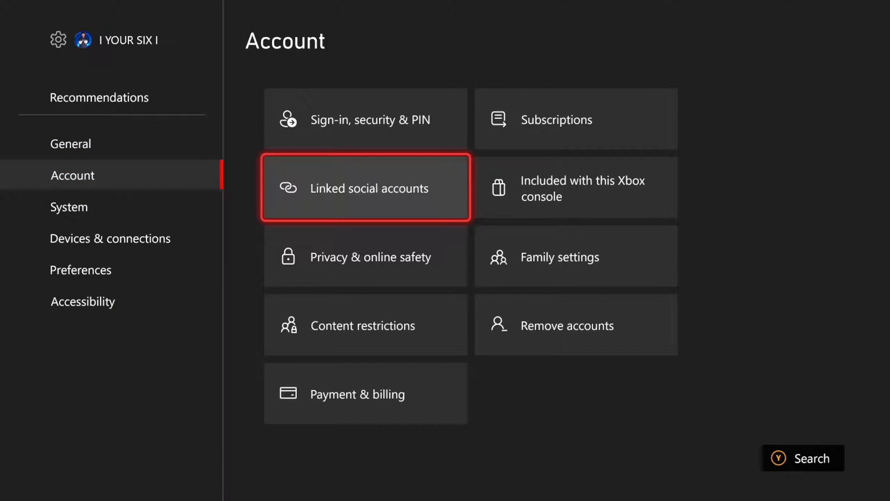
Step: Open Linked social accounts to confirm Discord, Steam and Twitch are linked
{"action": "left_click", "coordinate": [366, 188]}
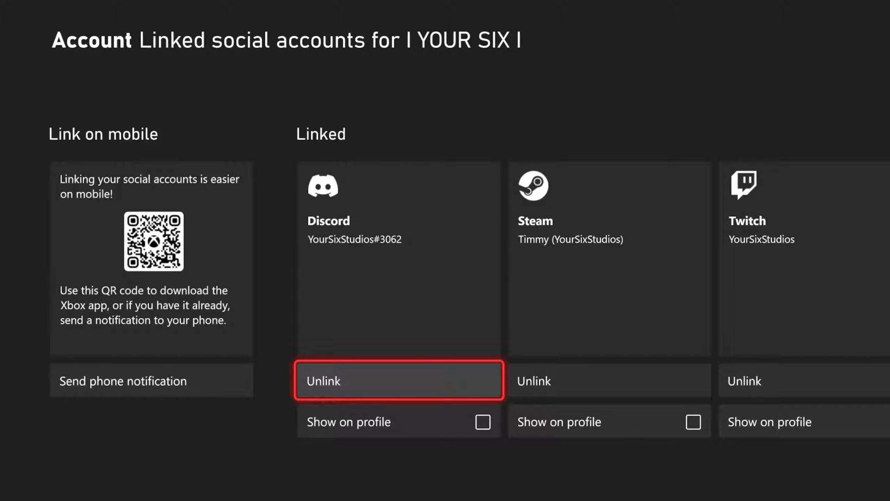
Step: Bring up the guide and switch to Parties & chats for the Discord option
{"action": "key", "text": "Xbox"}
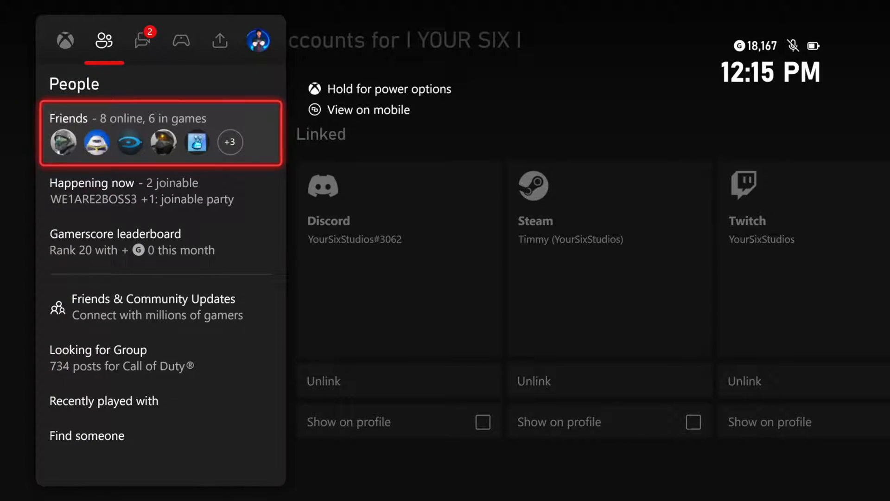
{"action": "left_click", "coordinate": [144, 40]}
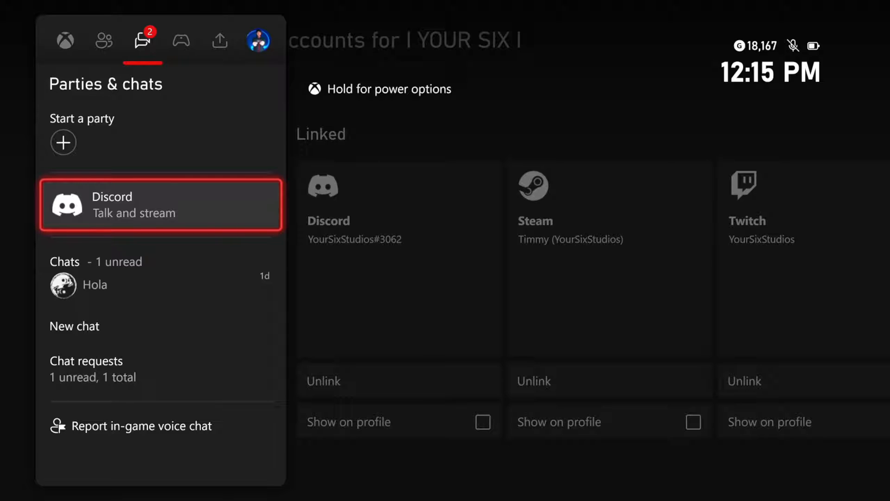
Step: Open Discord's Soldiers Reminisce server and scroll its voice channels down to Halo
{"action": "left_click", "coordinate": [161, 205]}
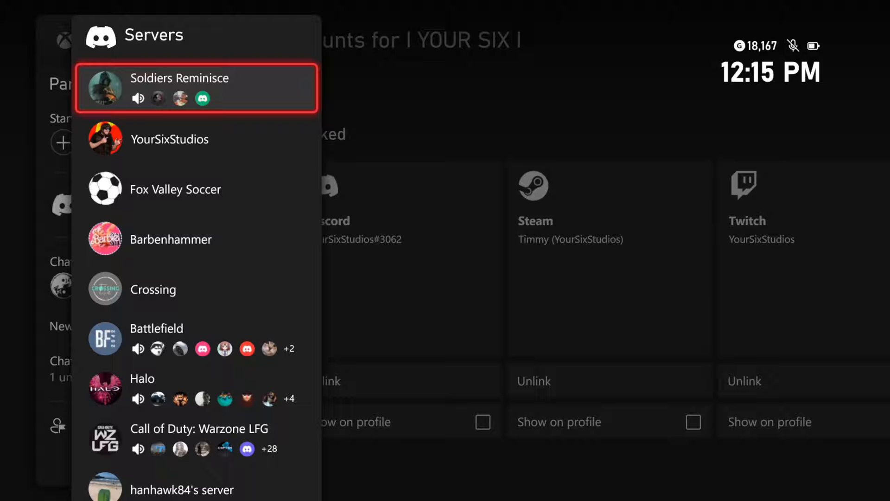
{"action": "left_click", "coordinate": [196, 89]}
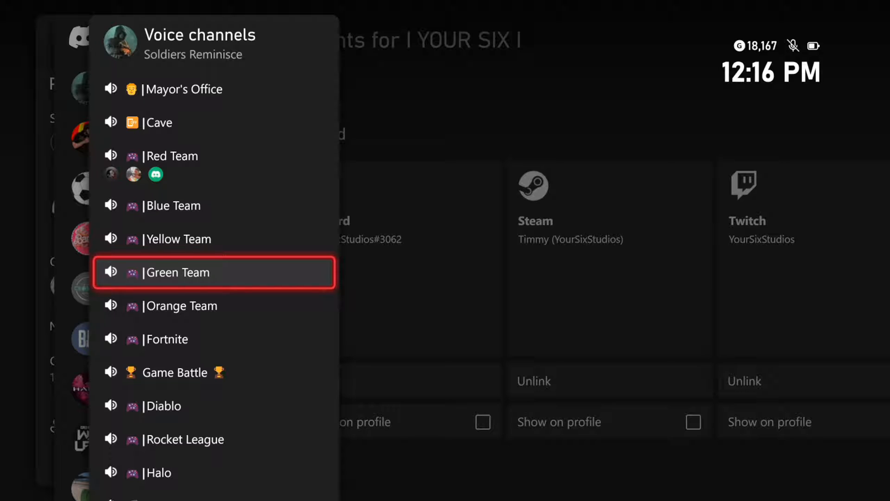
{"action": "scroll", "scroll_direction": "down", "scroll_amount": 3}
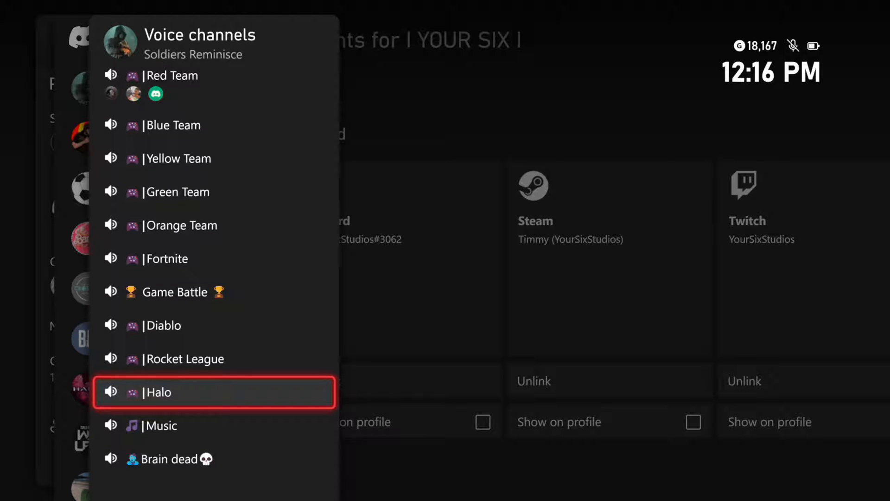
Step: Connect to the Halo voice channel, then collapse the extra call options
{"action": "left_click", "coordinate": [214, 392]}
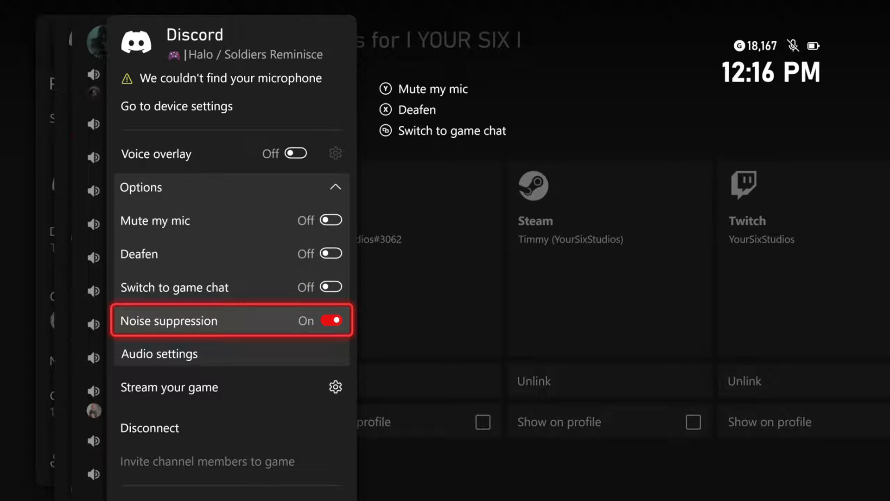
{"action": "left_click", "coordinate": [141, 187]}
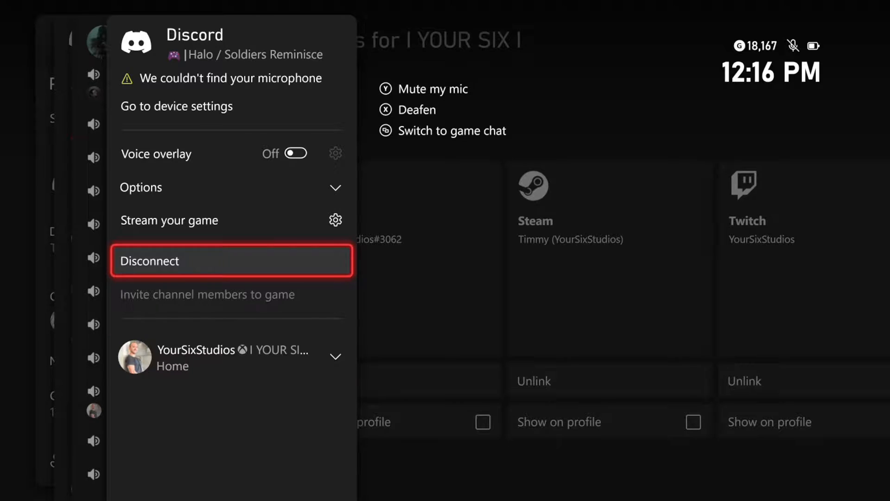
{"action": "left_click", "coordinate": [231, 357]}
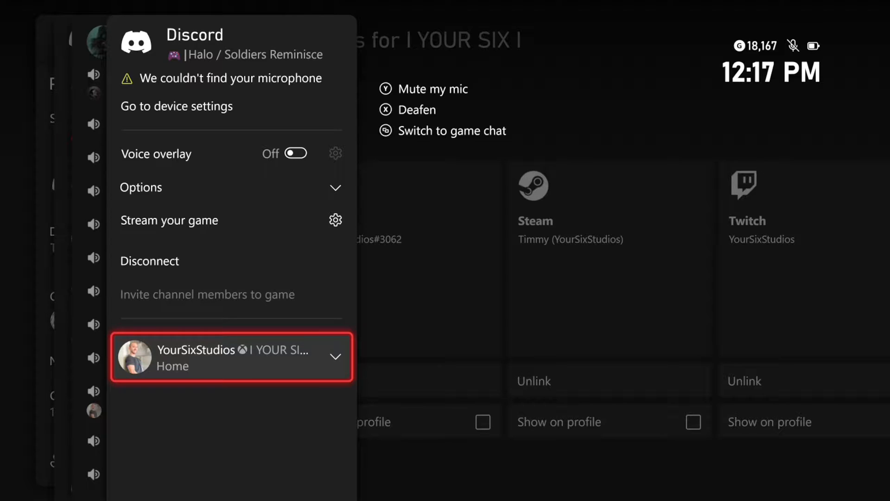
{"action": "mouse_move", "coordinate": [210, 220]}
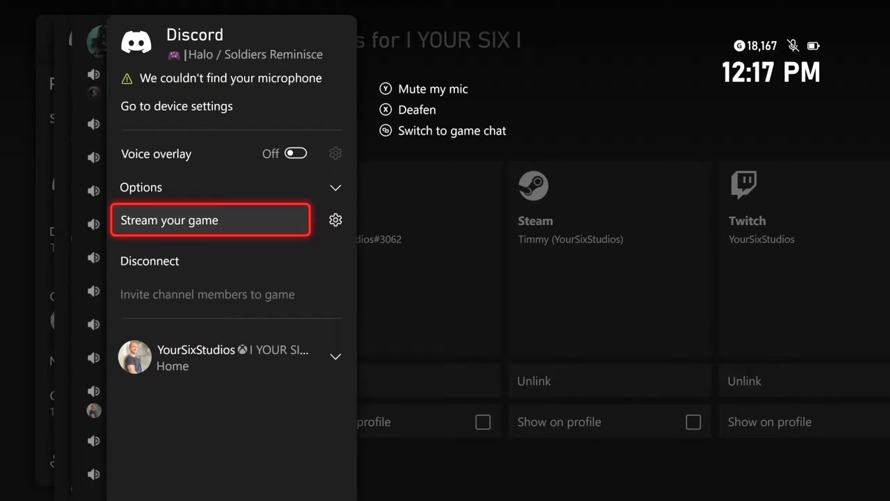